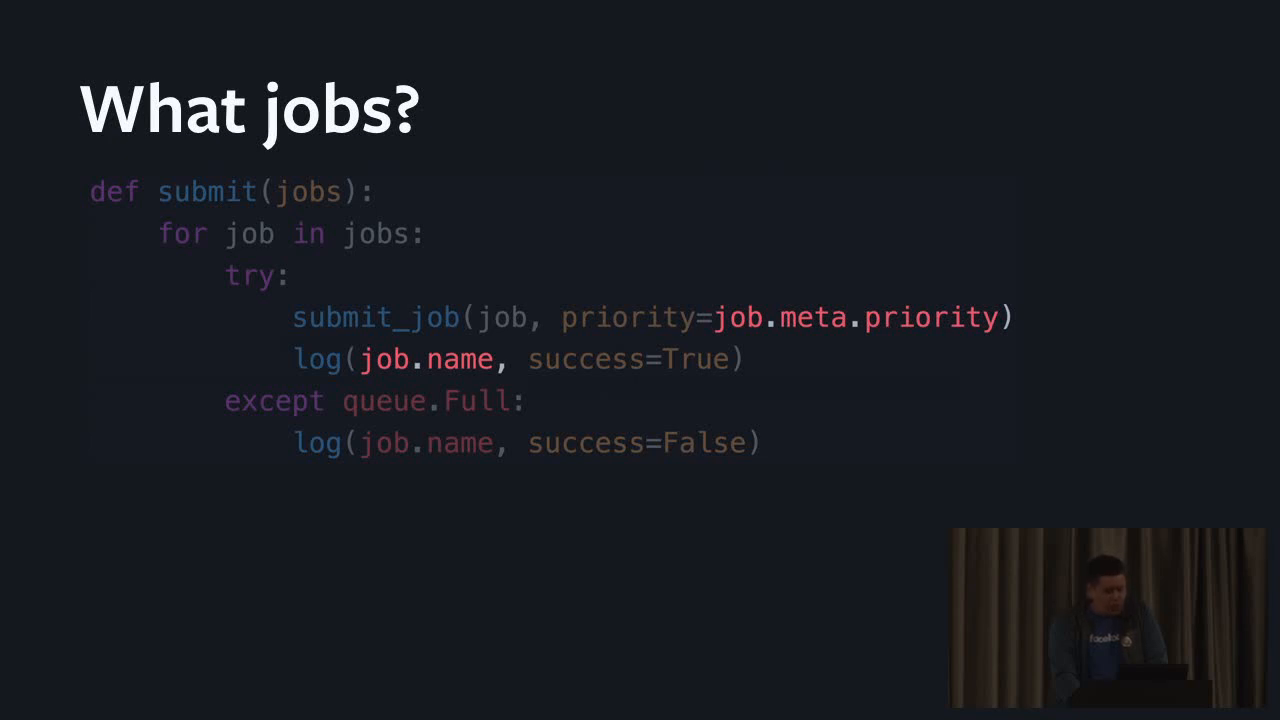
pyautogui.press('right')
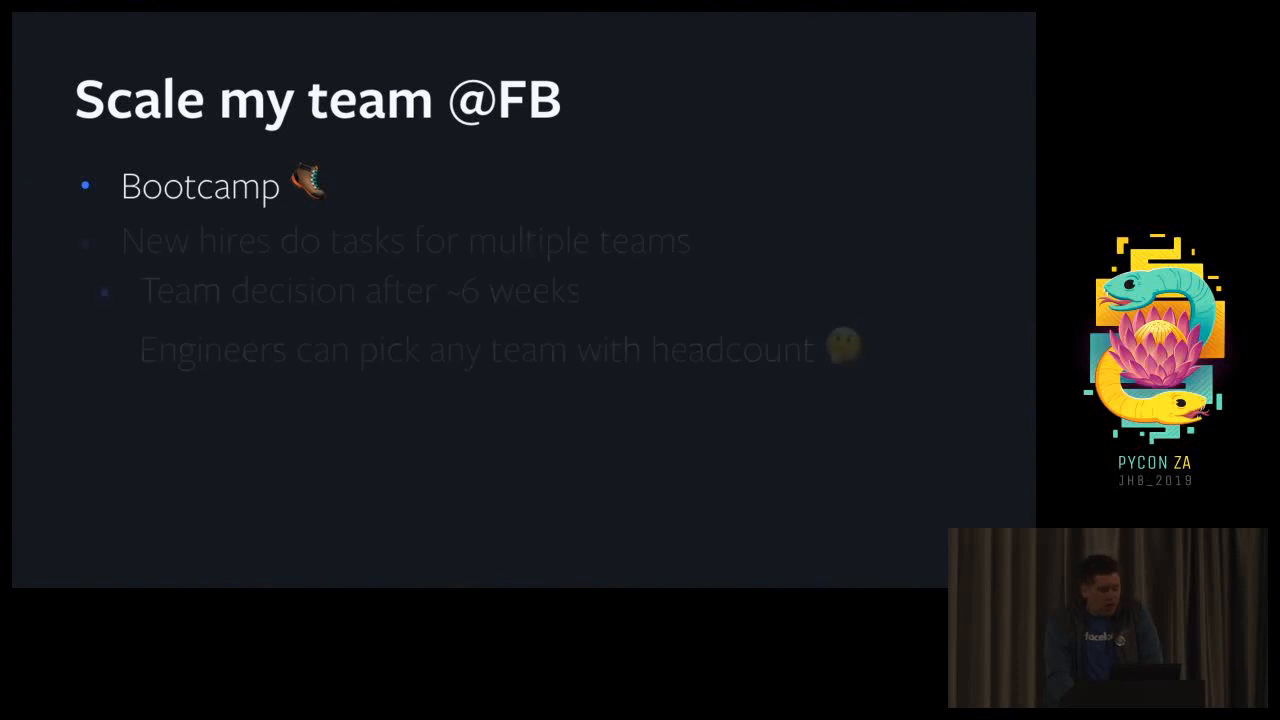
pyautogui.press('Right')
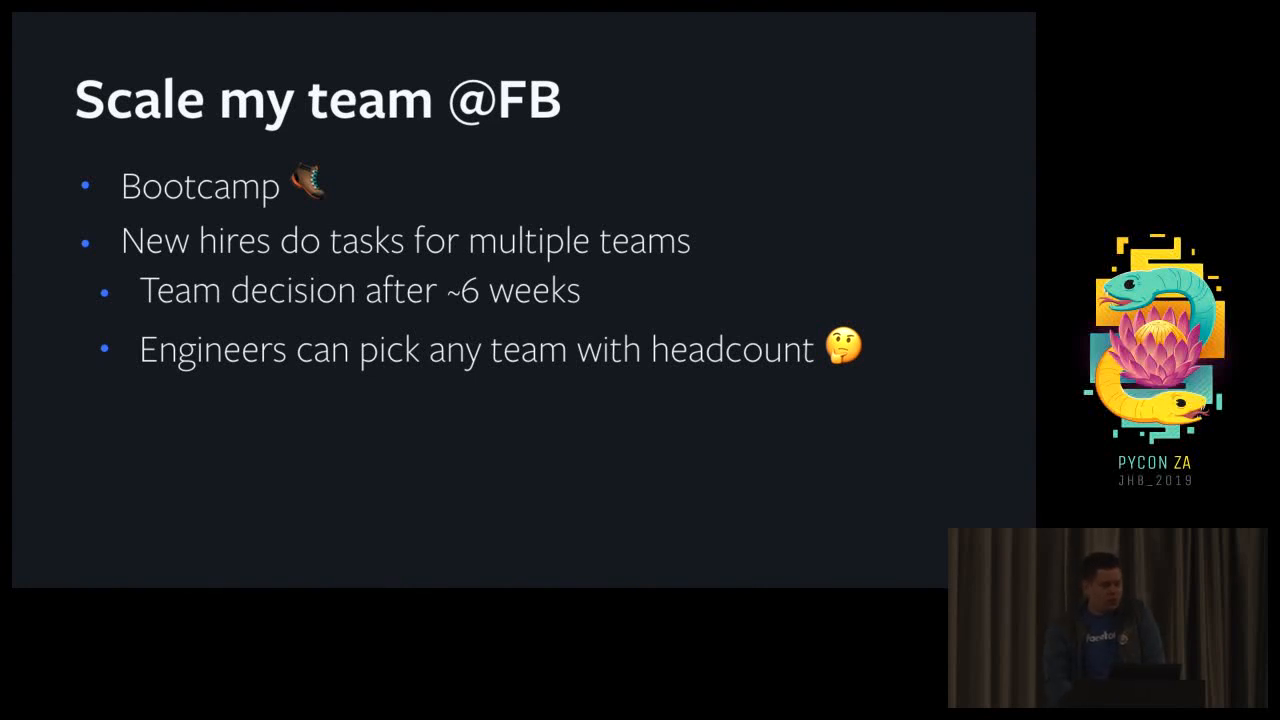
pyautogui.press('Right')
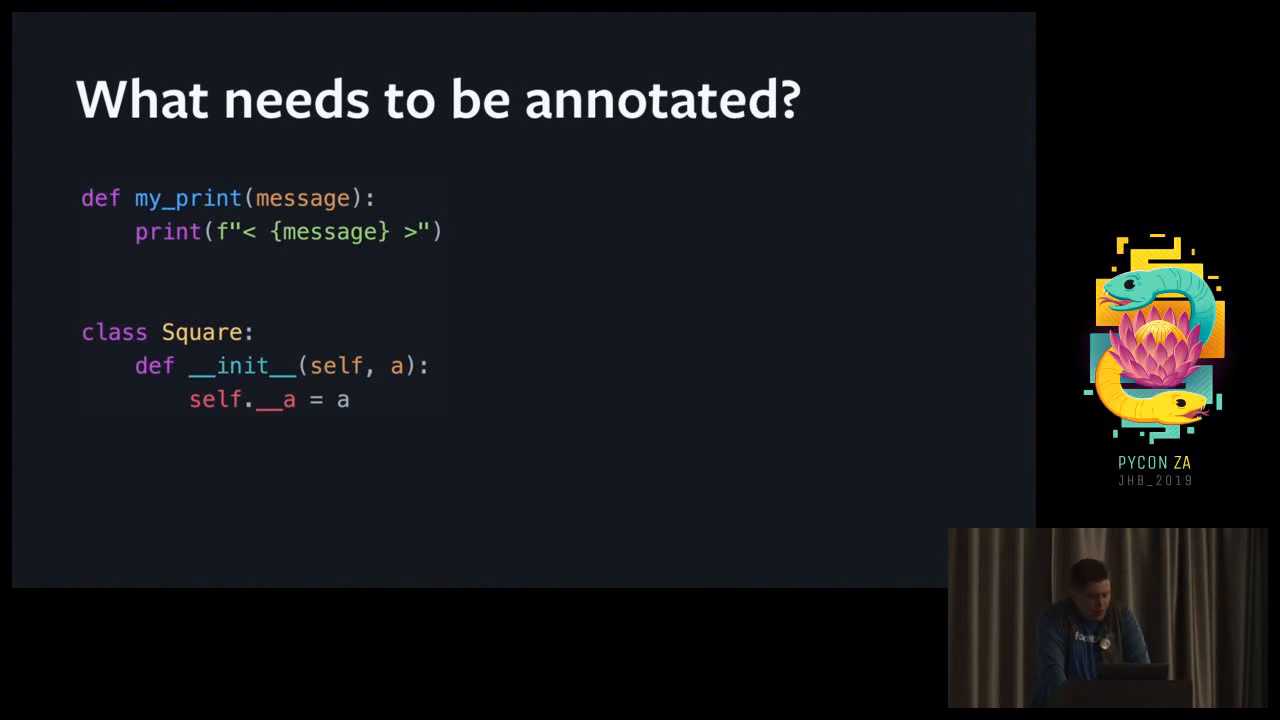
pyautogui.press('right')
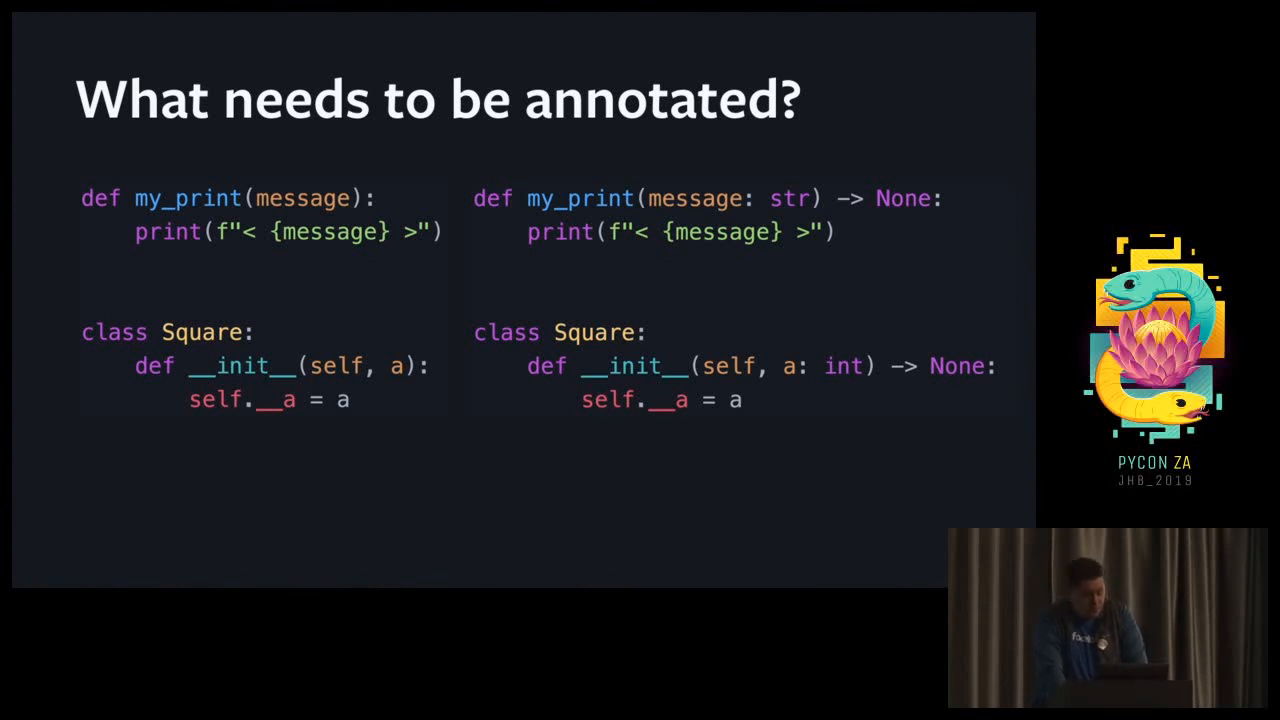
pyautogui.press('Right')
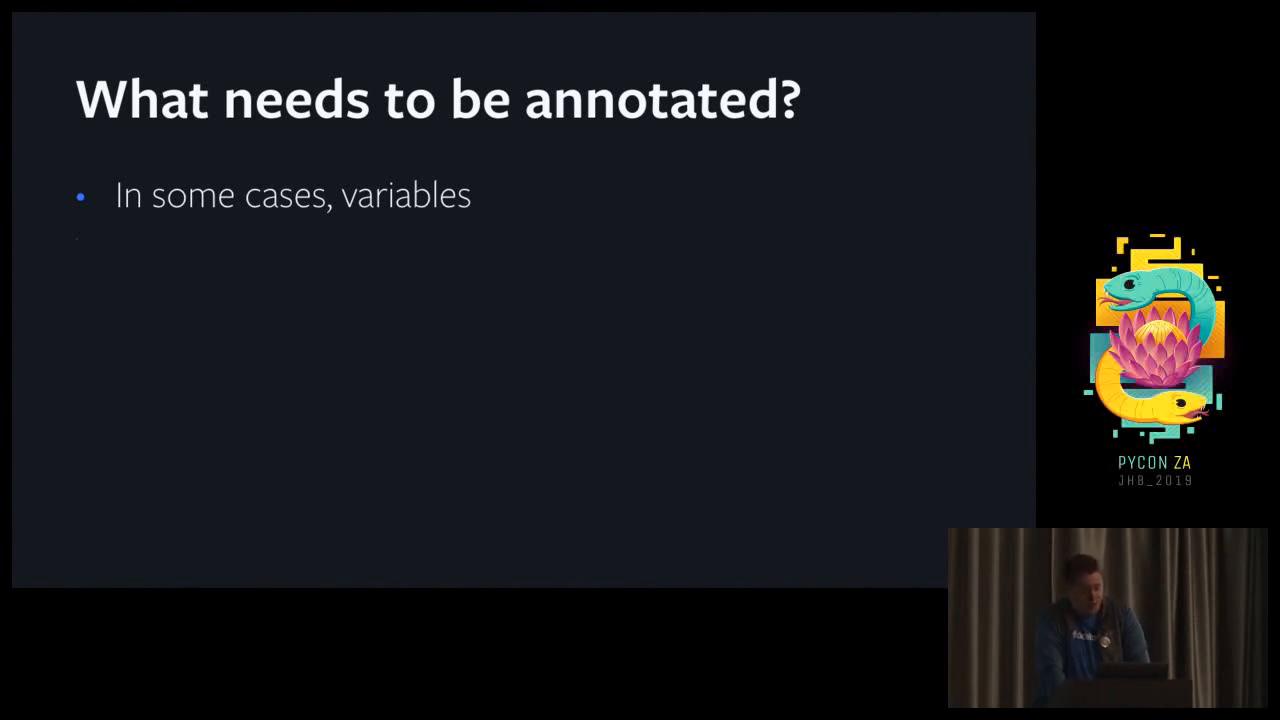
pyautogui.press('right')
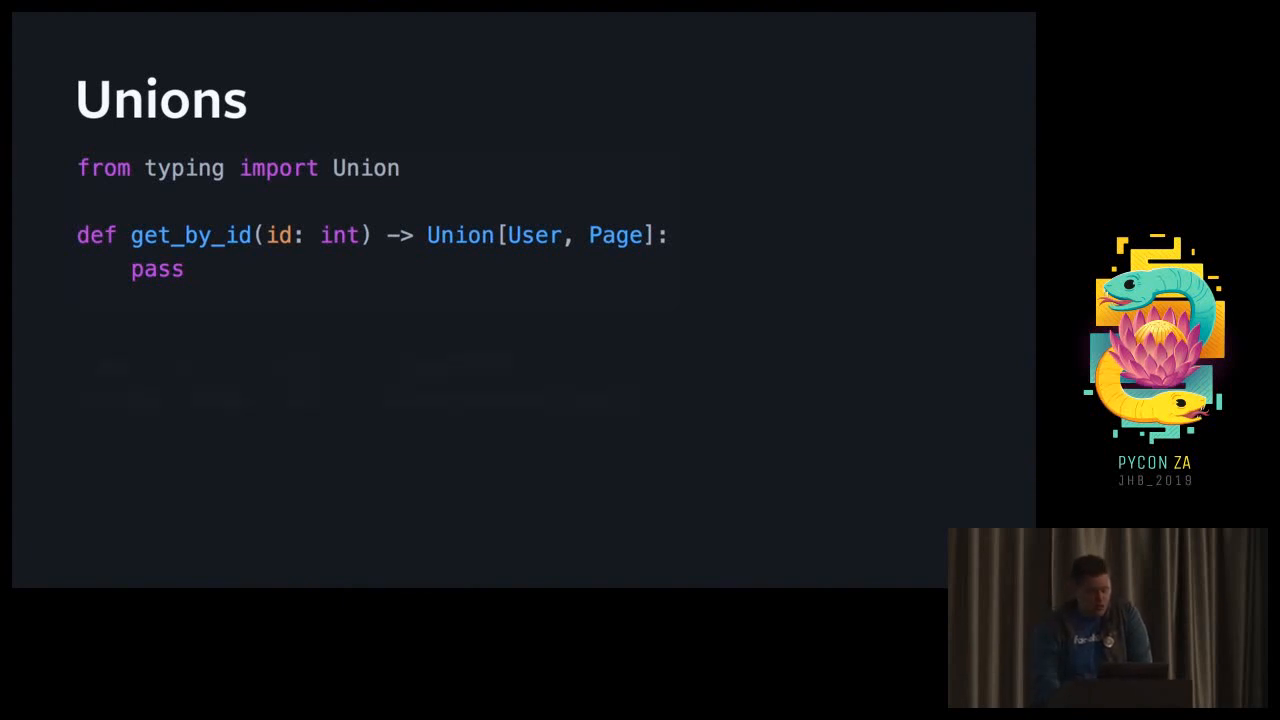
pyautogui.press('right')
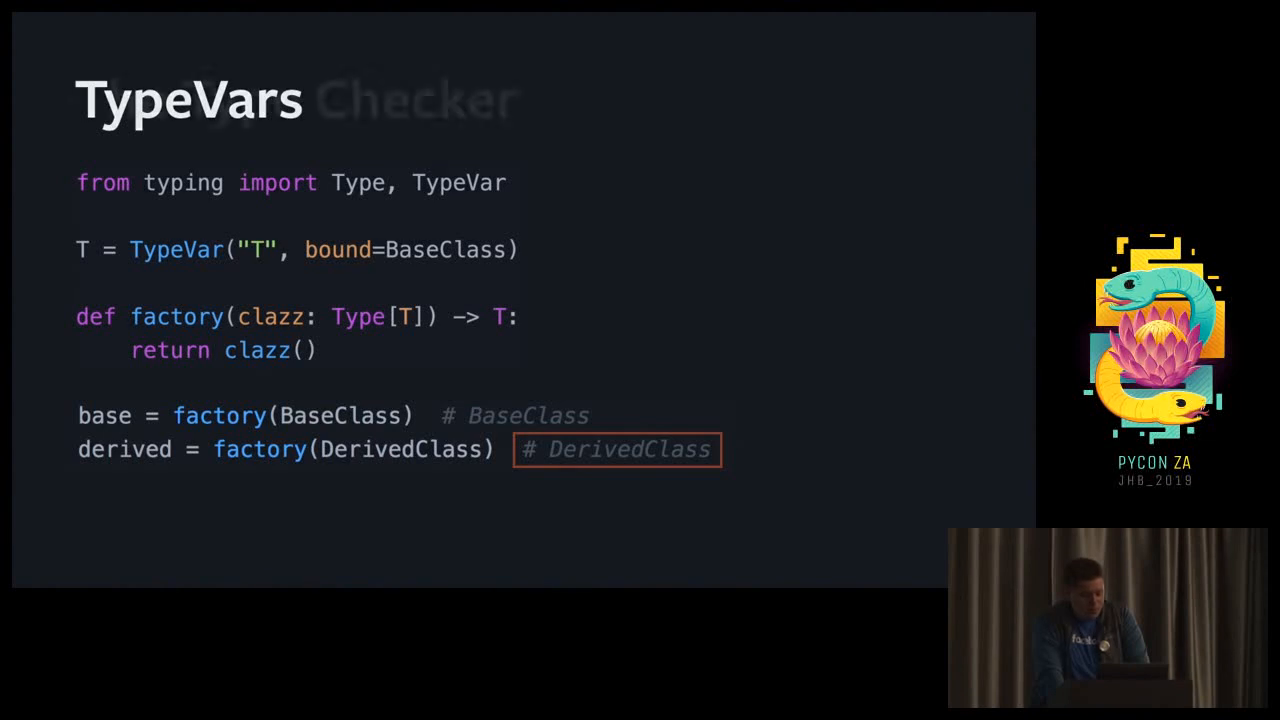
pyautogui.press('Right')
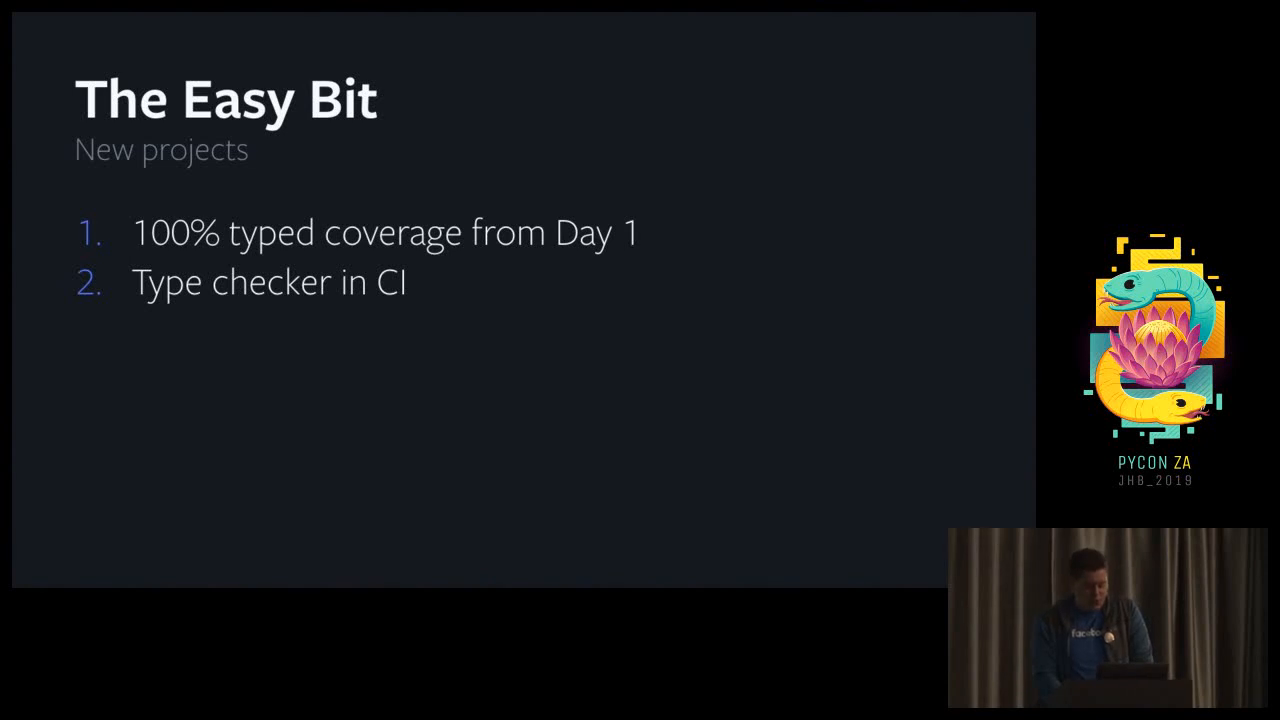
pyautogui.press('right')
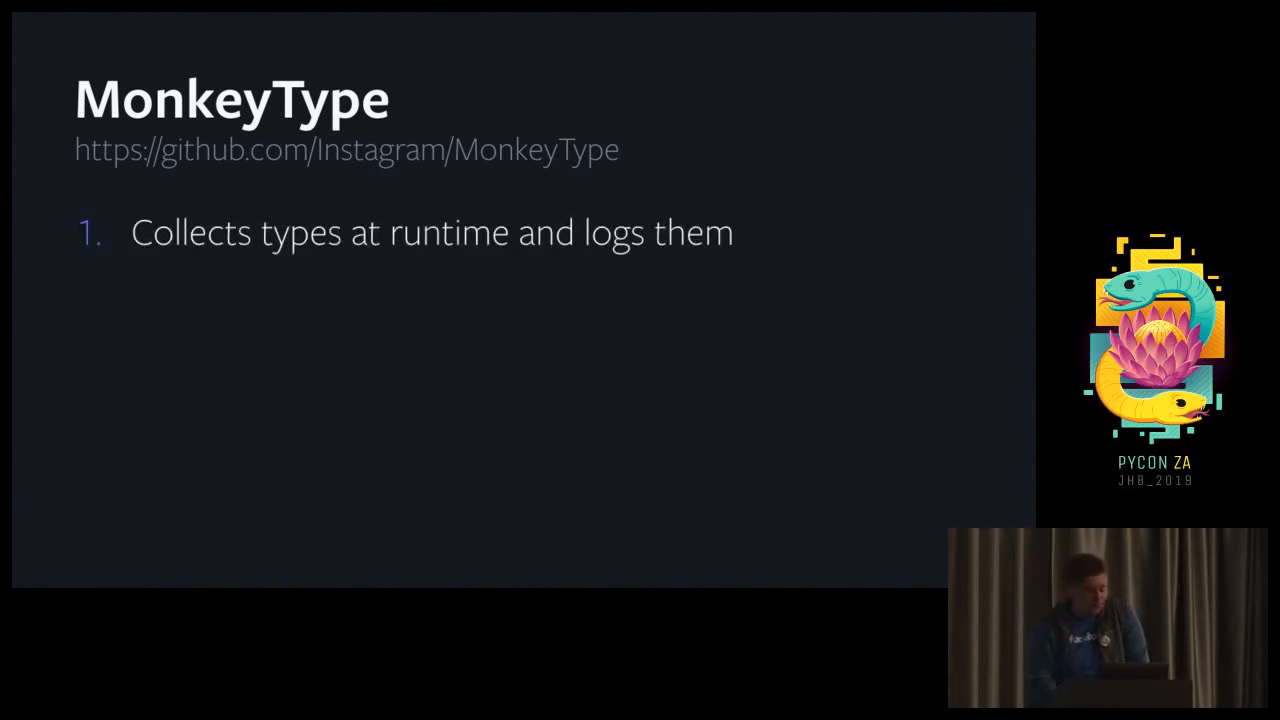
pyautogui.press('Right')
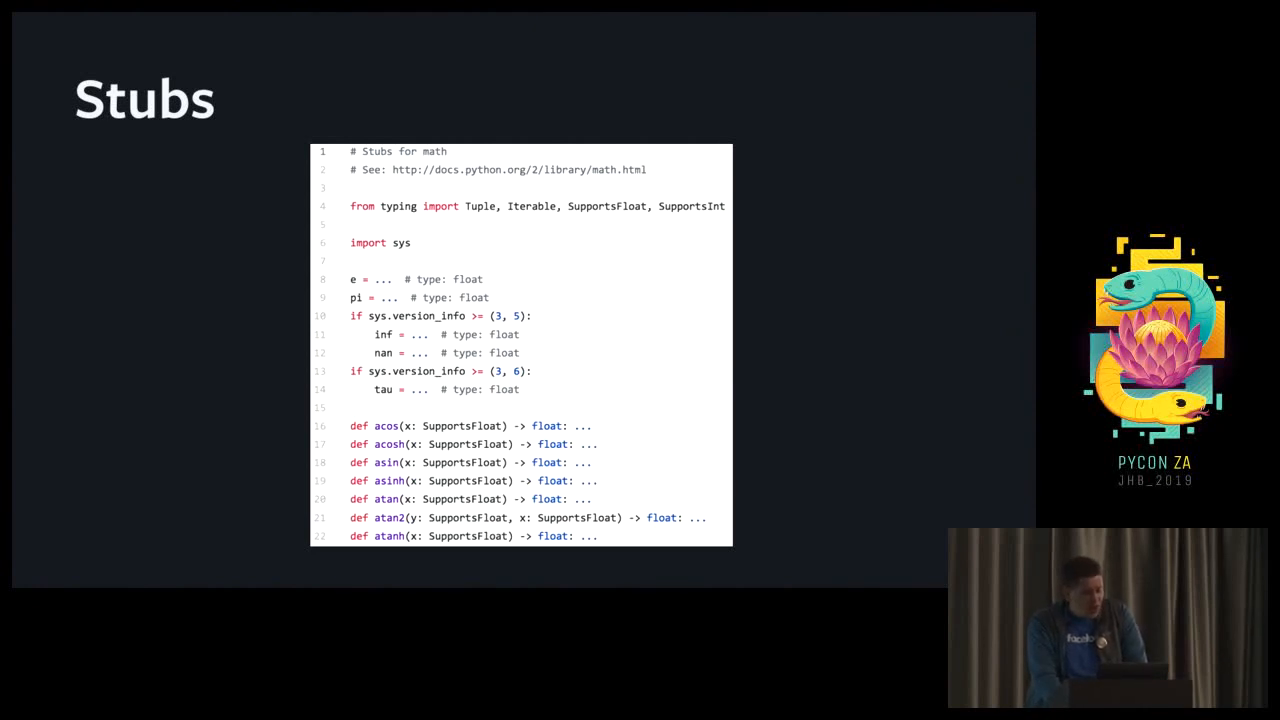
pyautogui.press('Right')
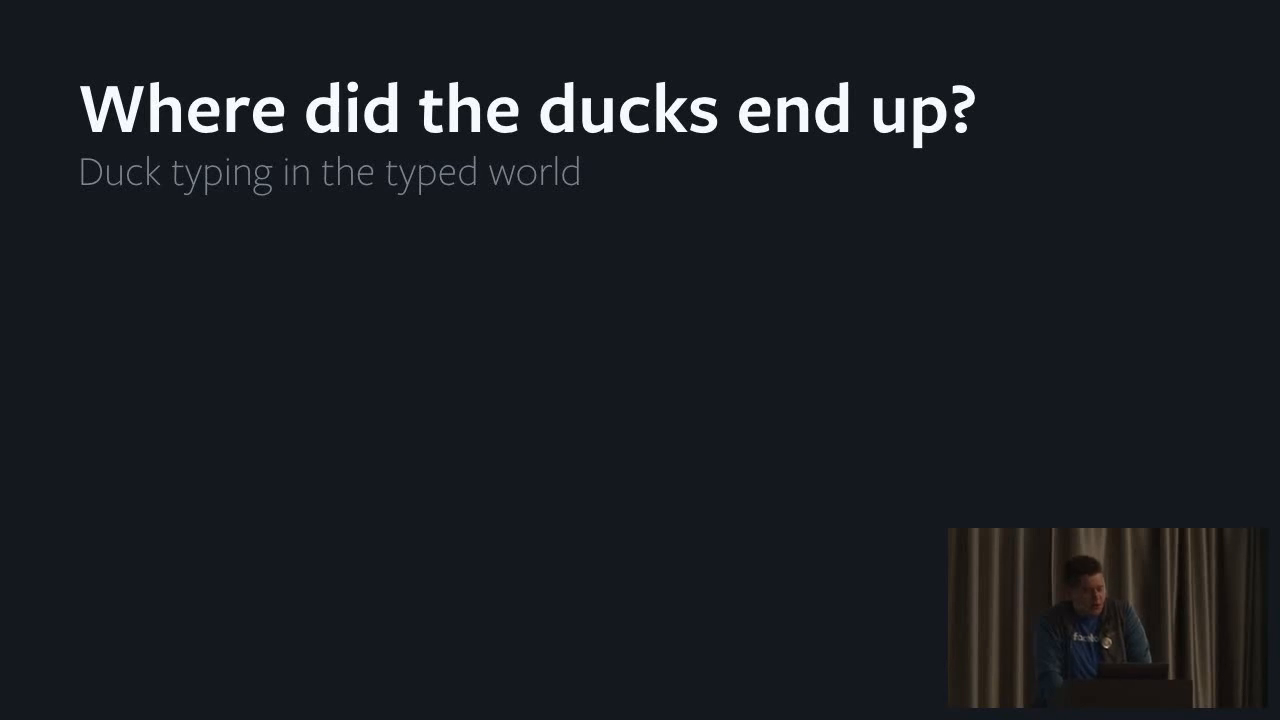
pyautogui.press('Right')
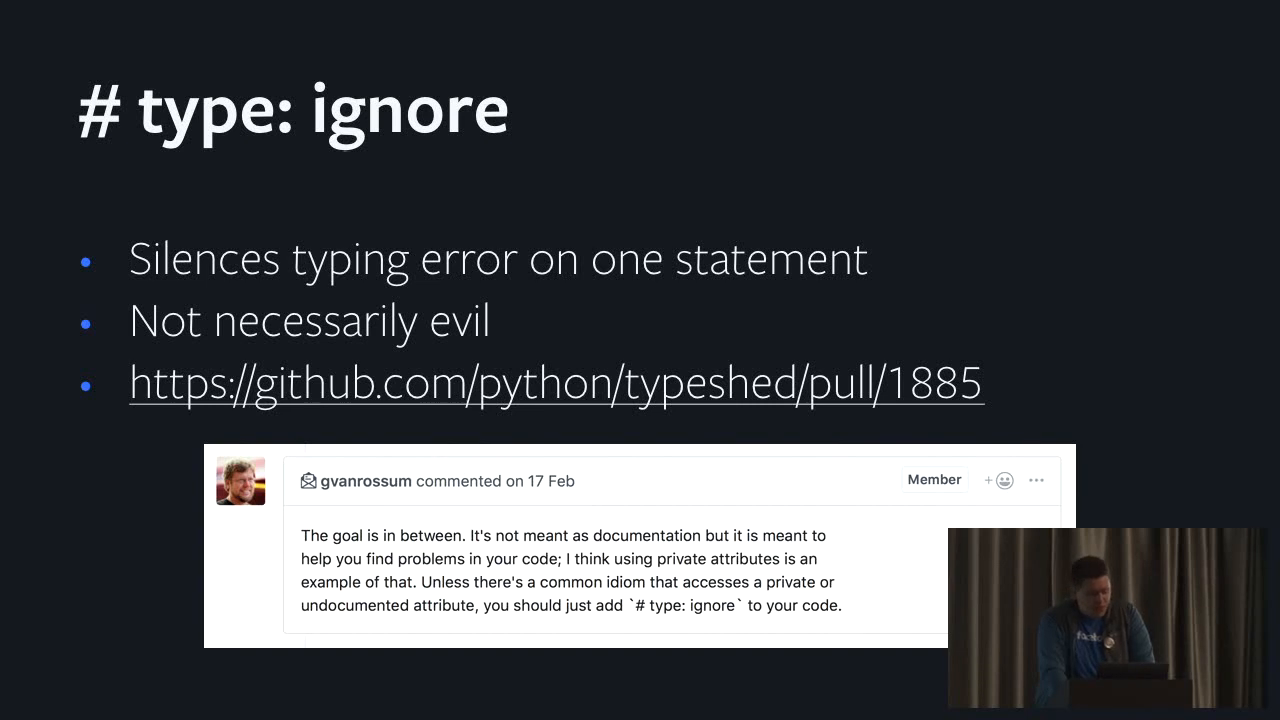
pyautogui.press('Right')
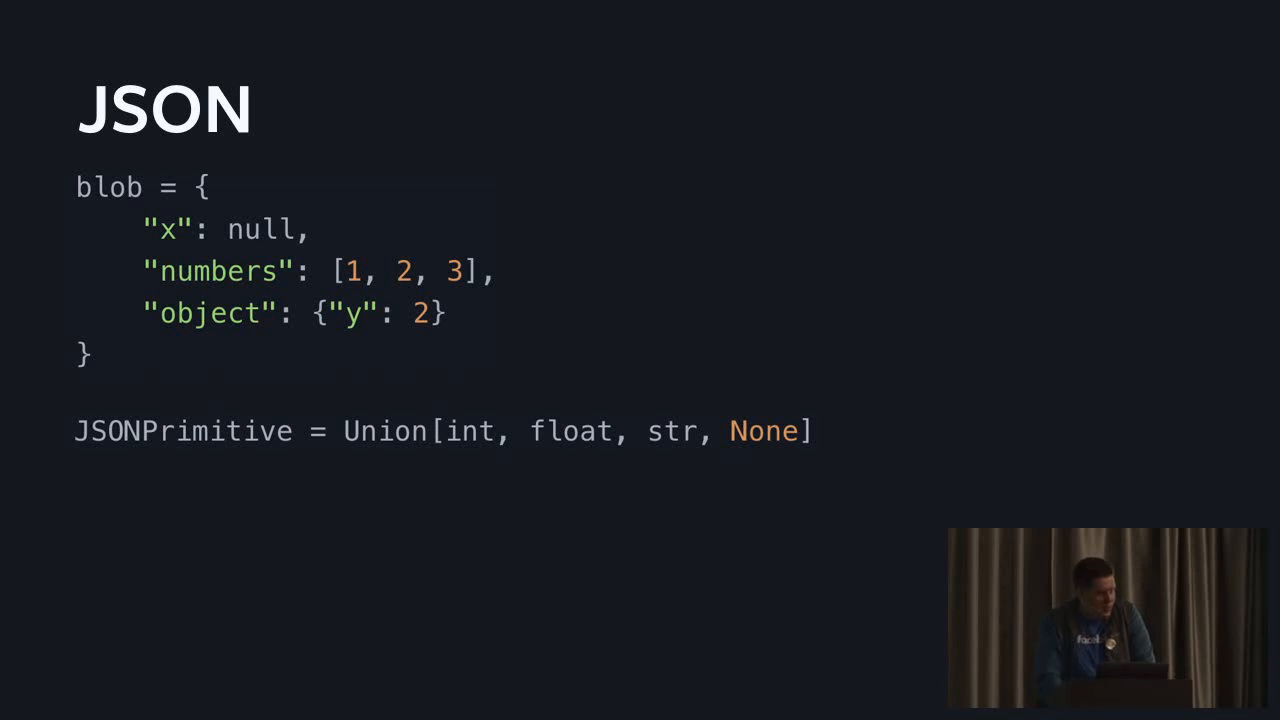
pyautogui.press('right')
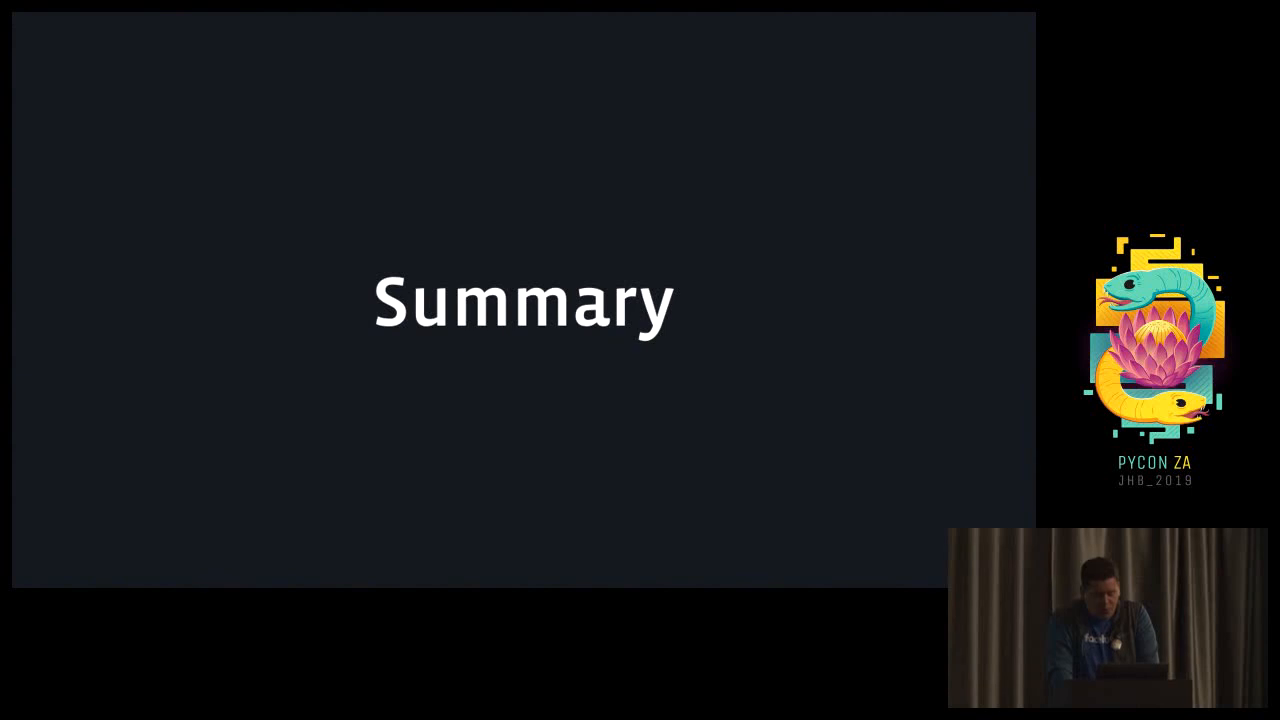
pyautogui.press('Right')
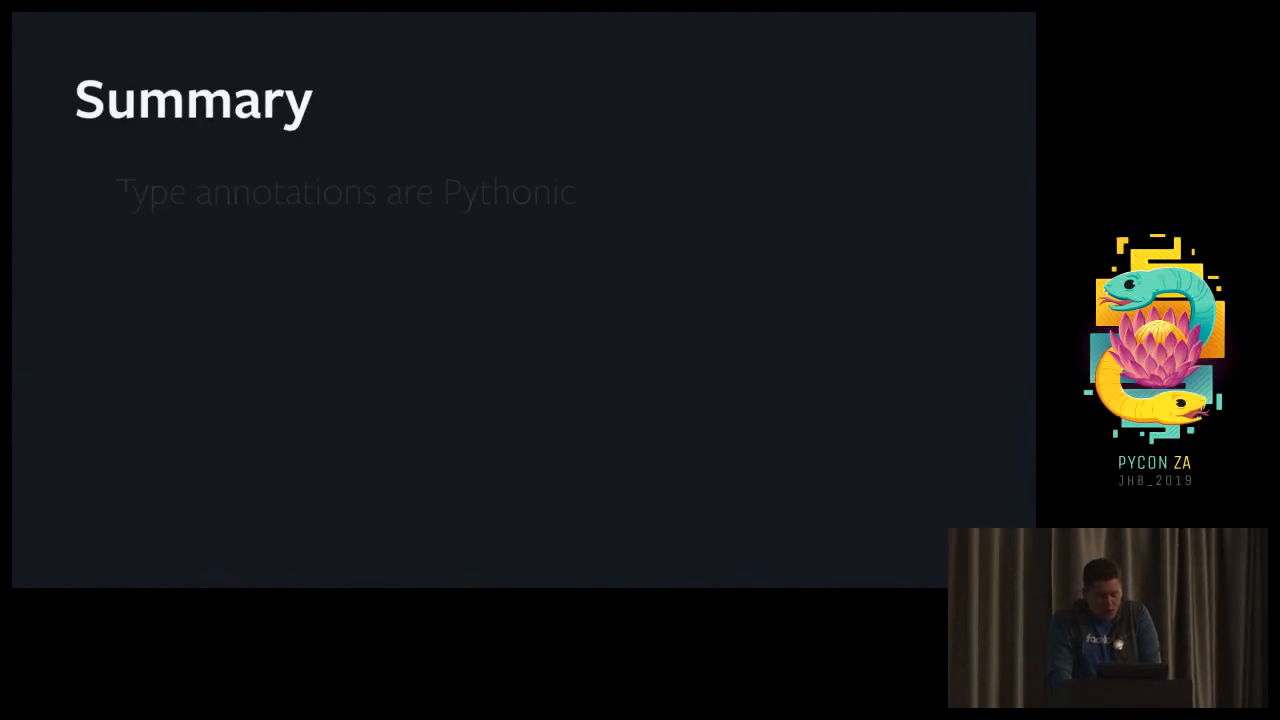